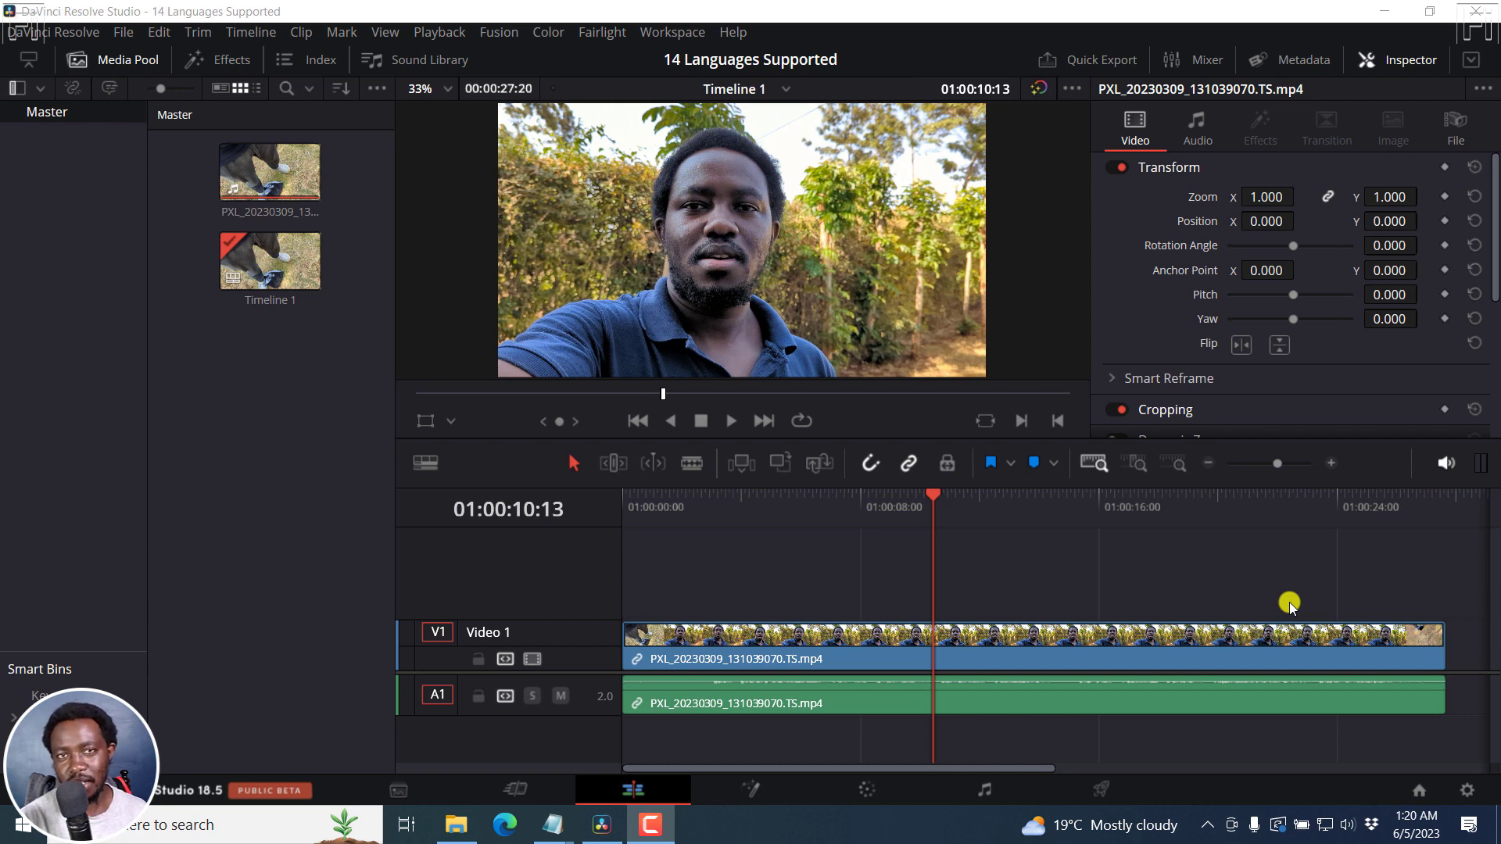
{"action": "mouse_move", "coordinate": [1457, 774]}
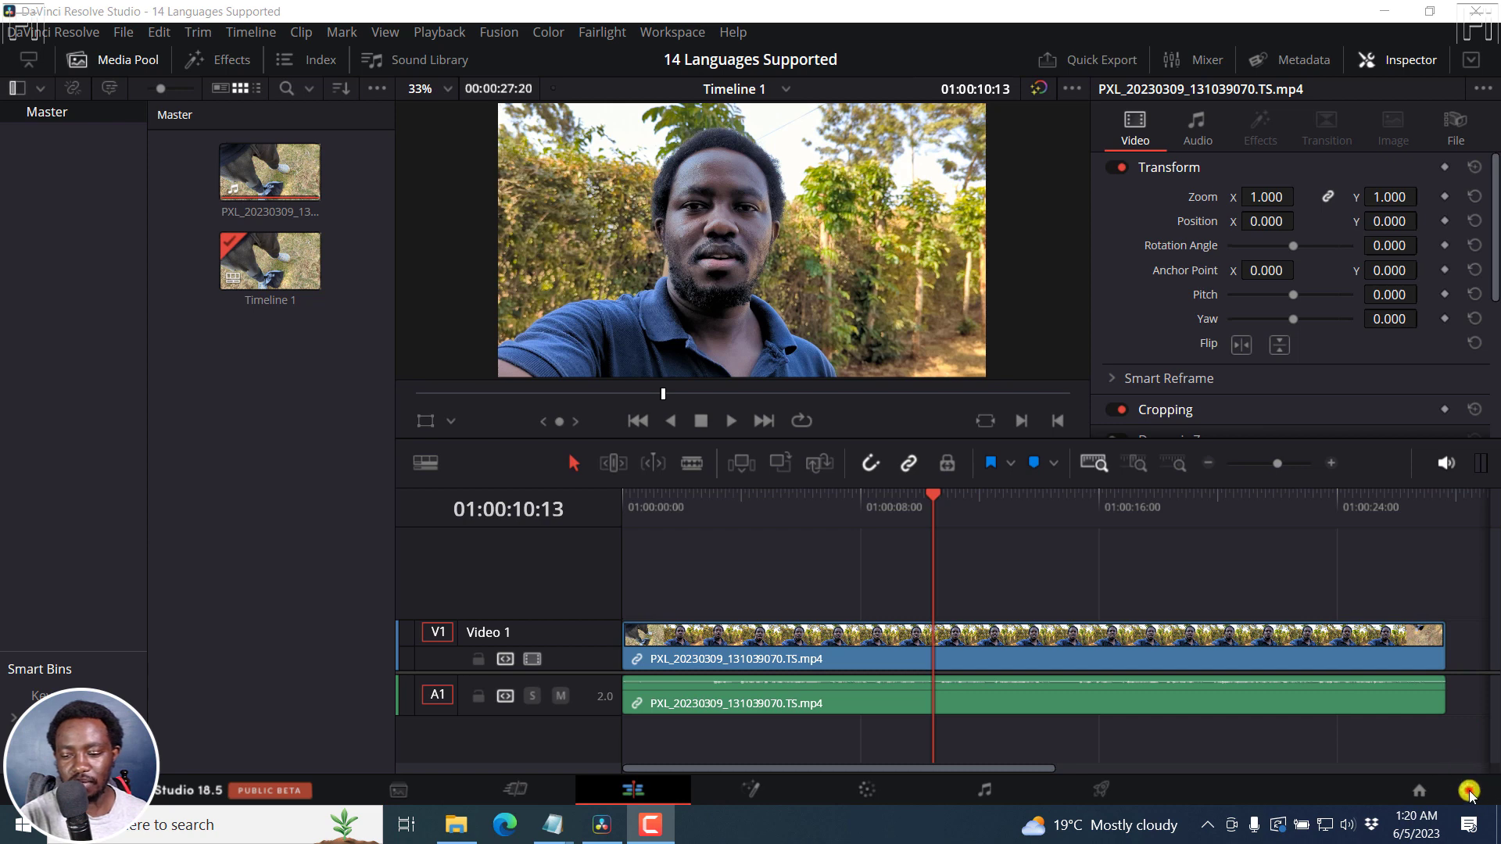
- Bring up Project Settings on the Subtitles and Transcription page, language still Auto
{"action": "left_click", "coordinate": [1466, 791]}
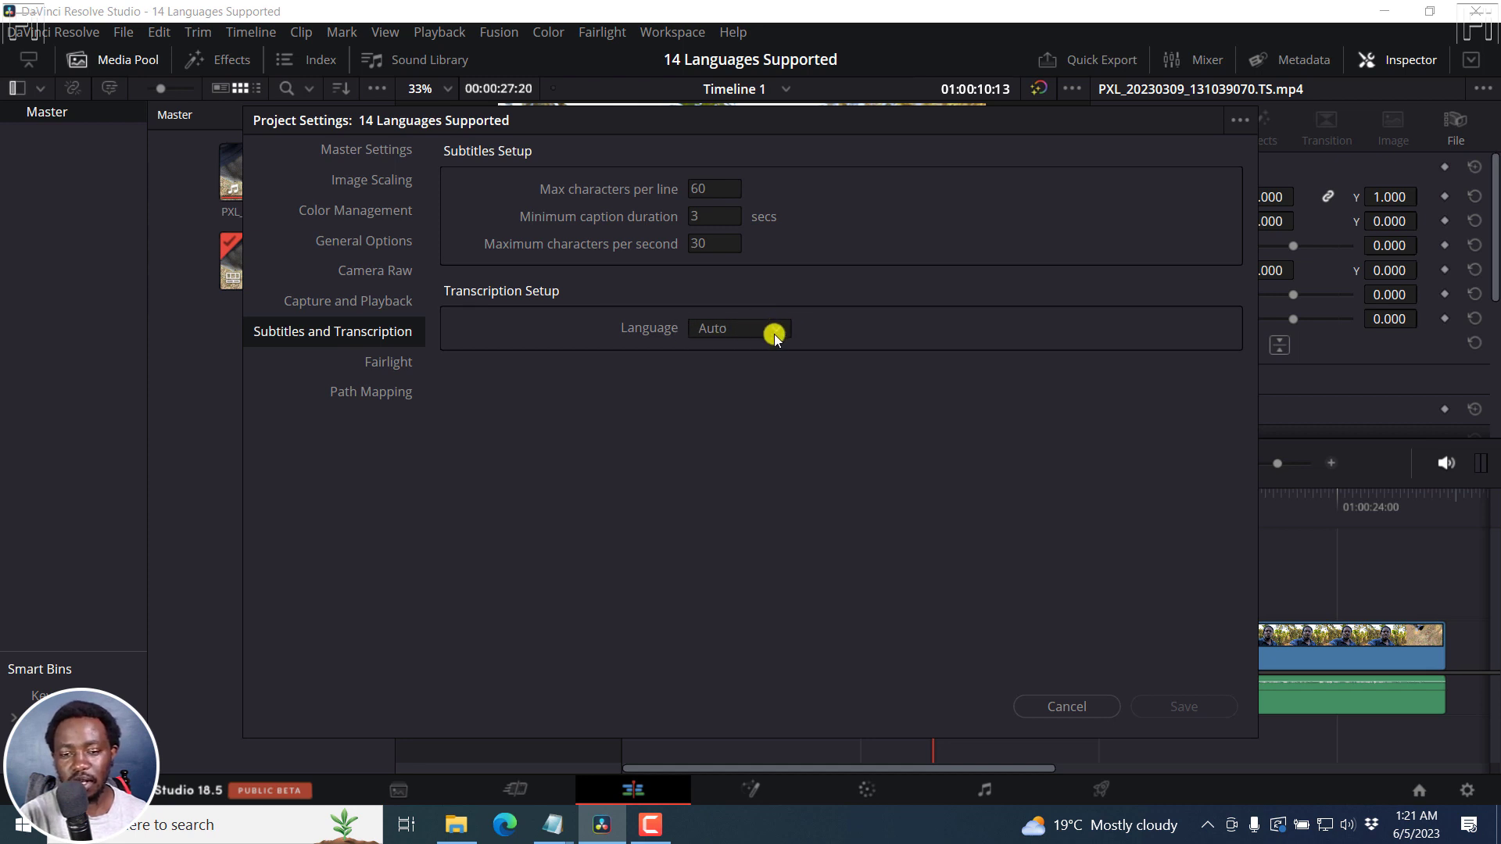
- Set the project's transcription language to English and save the settings
{"action": "left_click", "coordinate": [738, 328]}
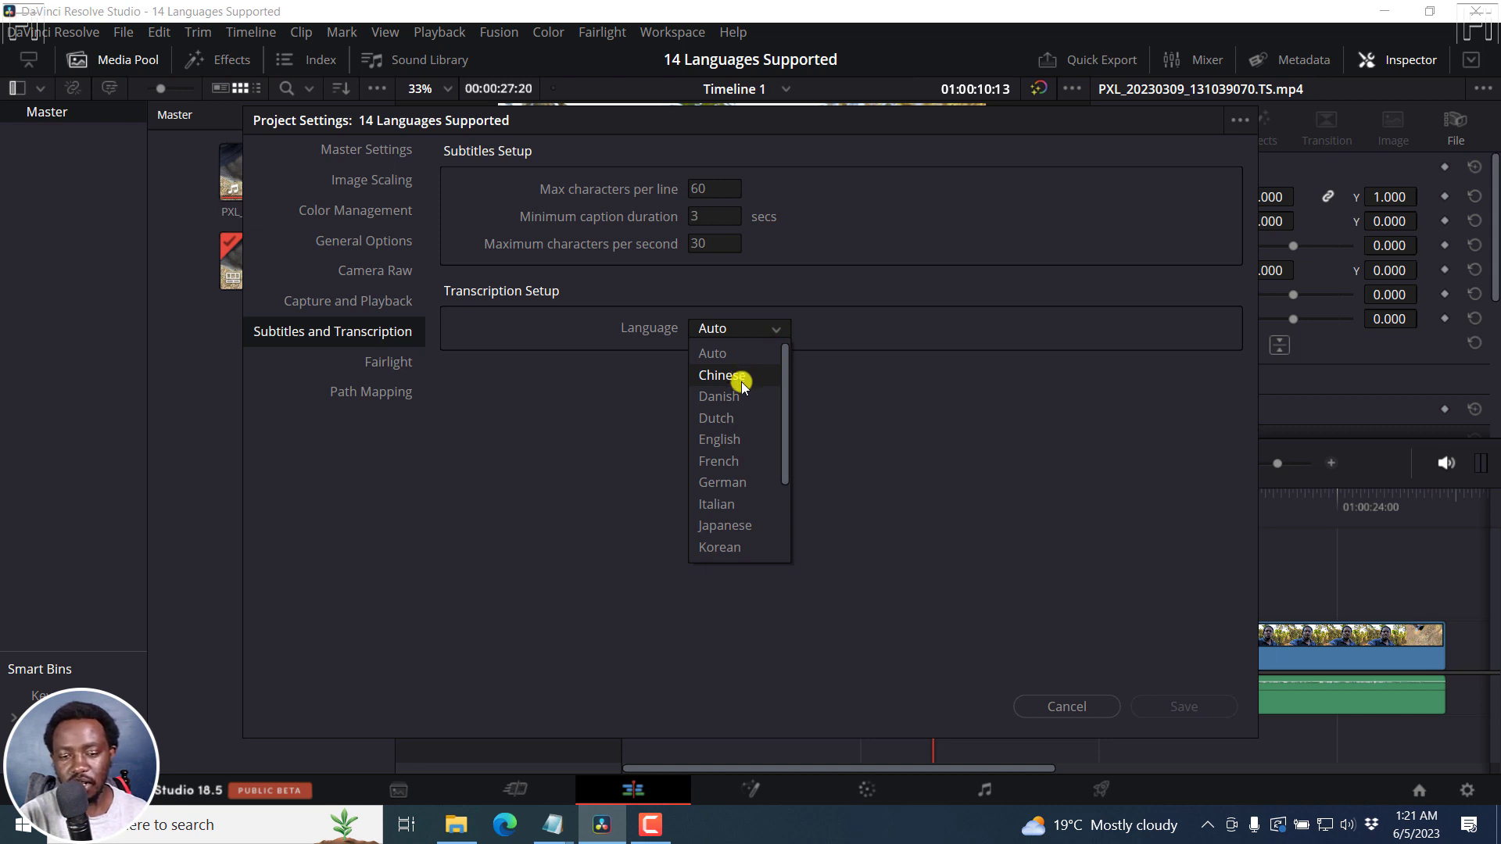
{"action": "mouse_move", "coordinate": [730, 448]}
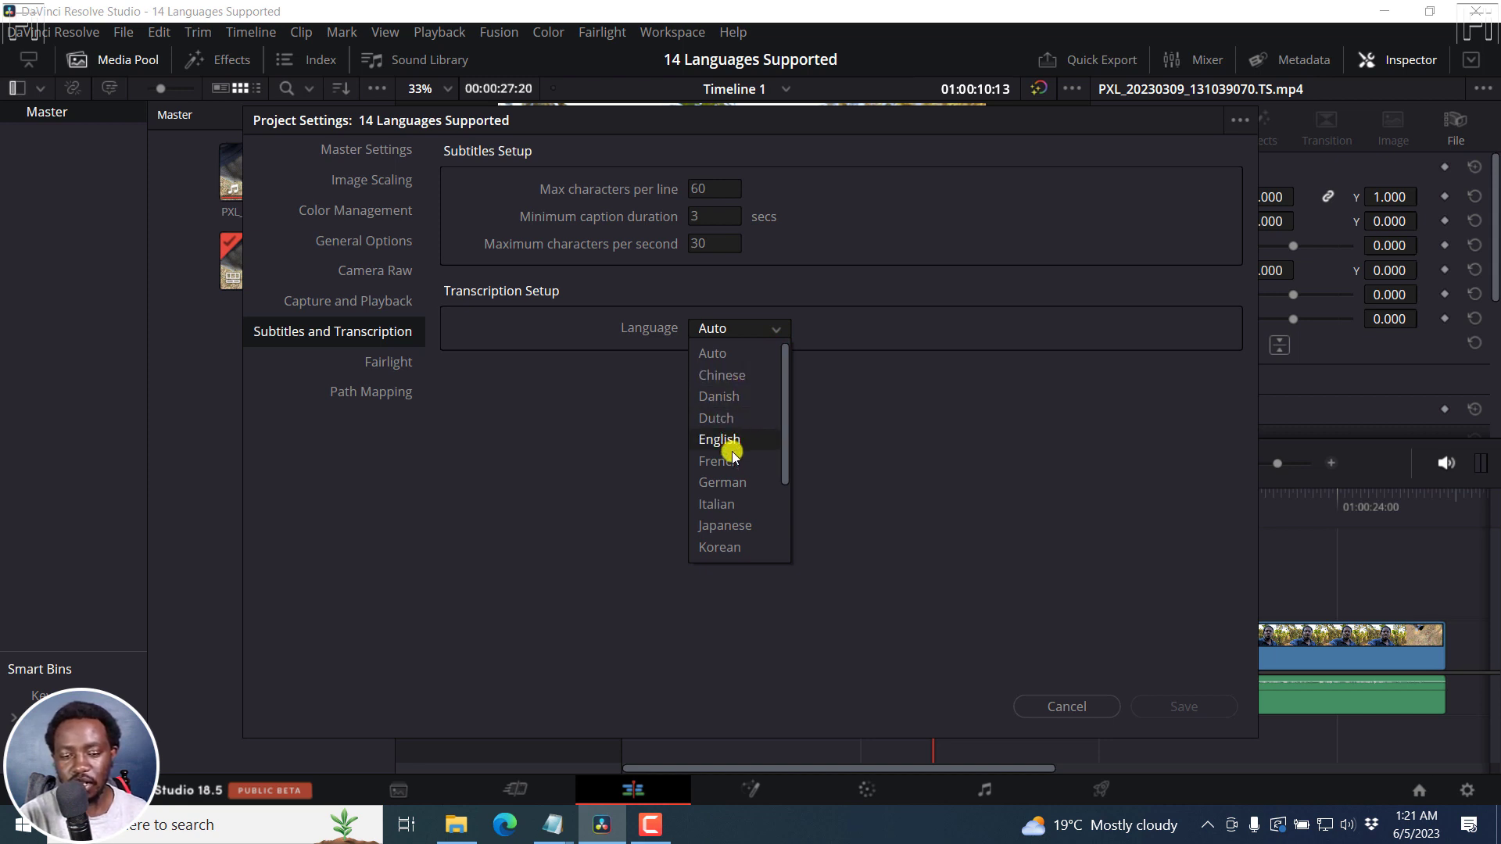
{"action": "mouse_move", "coordinate": [732, 525]}
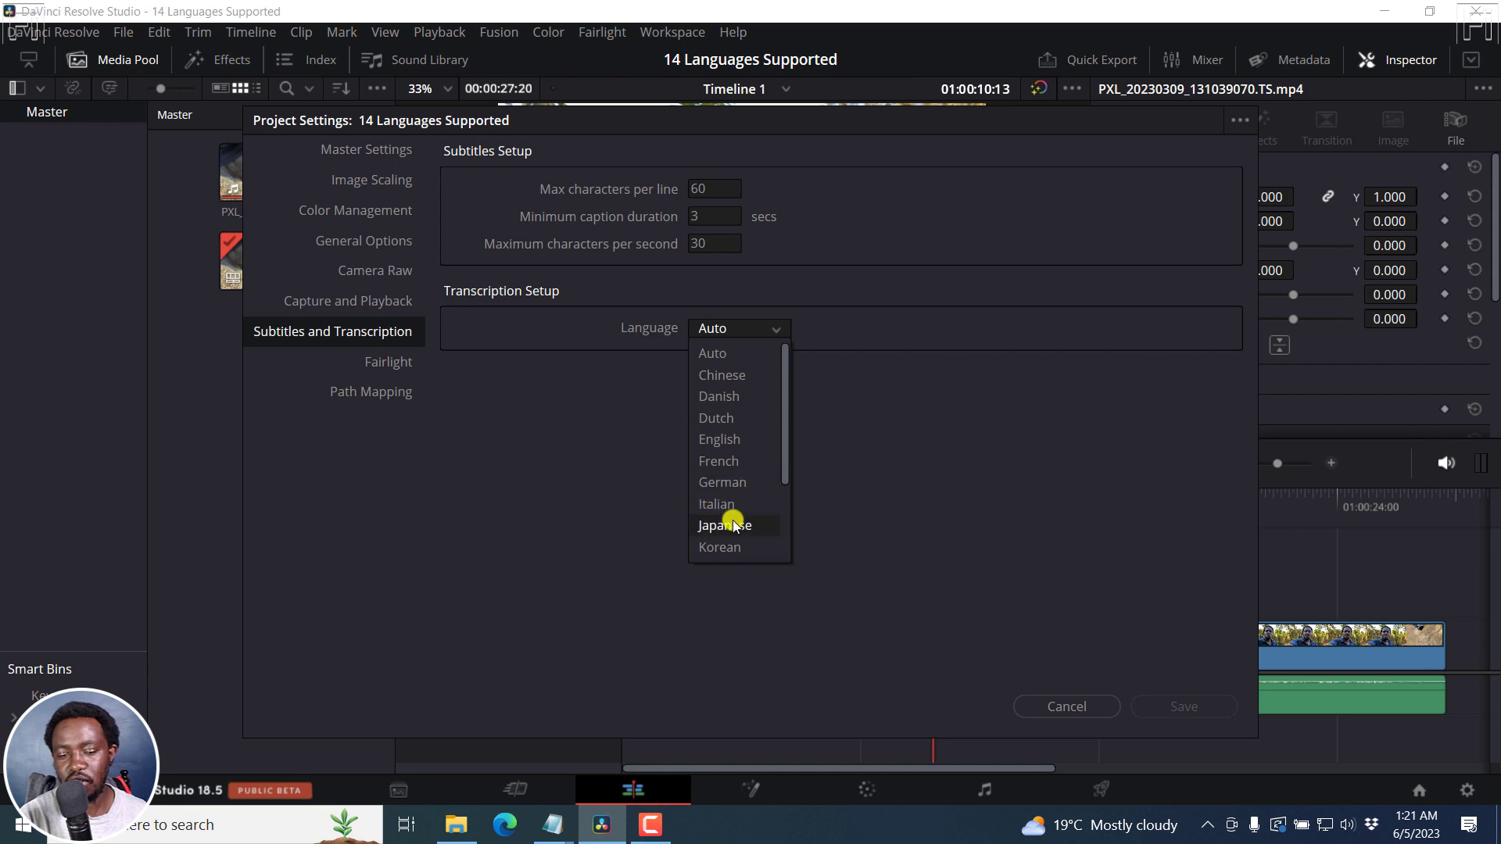
{"action": "scroll", "scroll_direction": "down", "scroll_amount": 3}
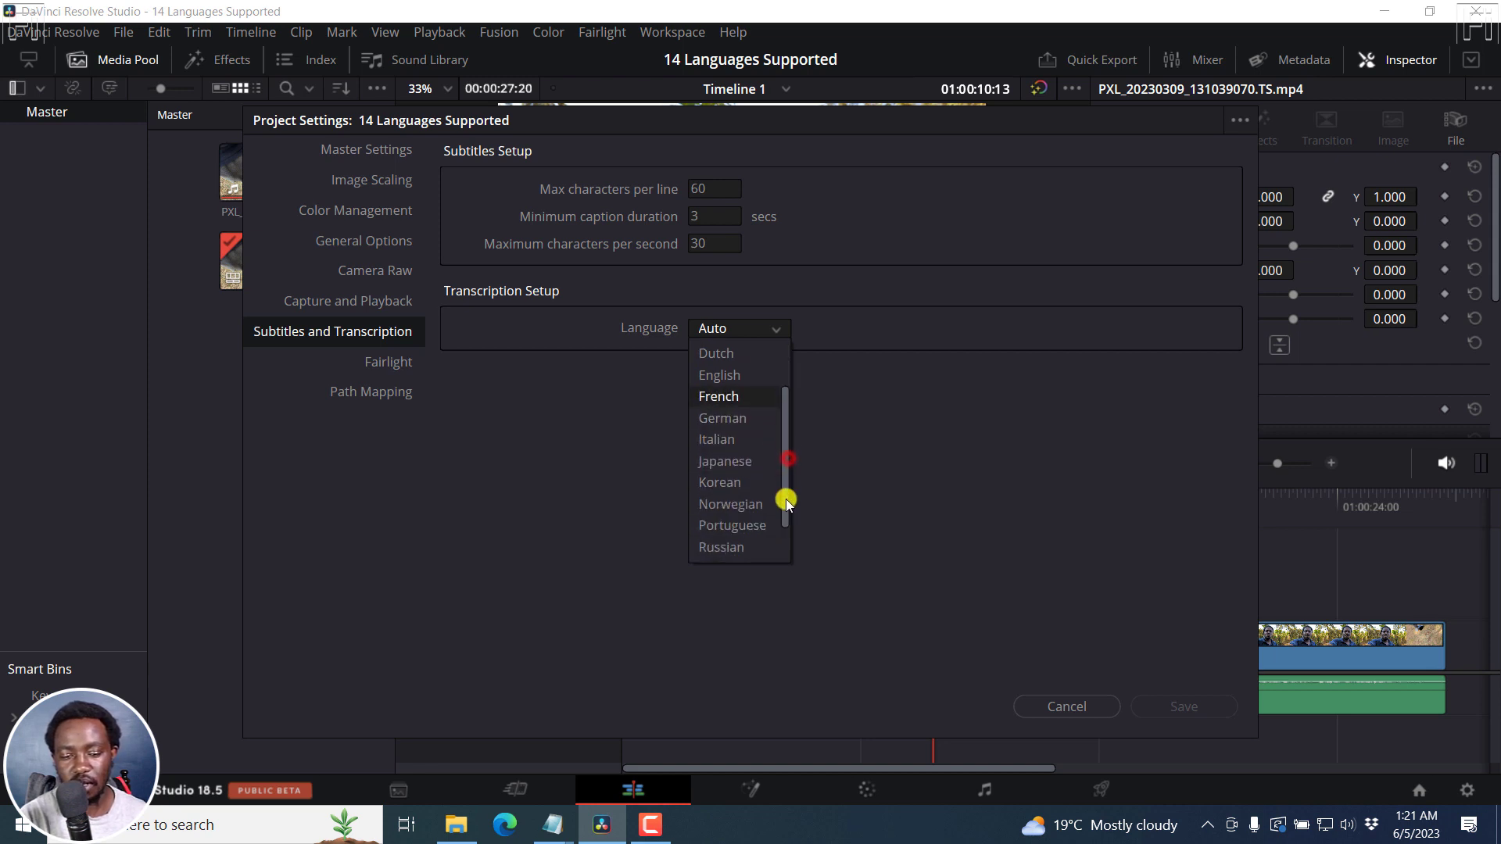
{"action": "scroll", "scroll_direction": "down", "scroll_amount": 3}
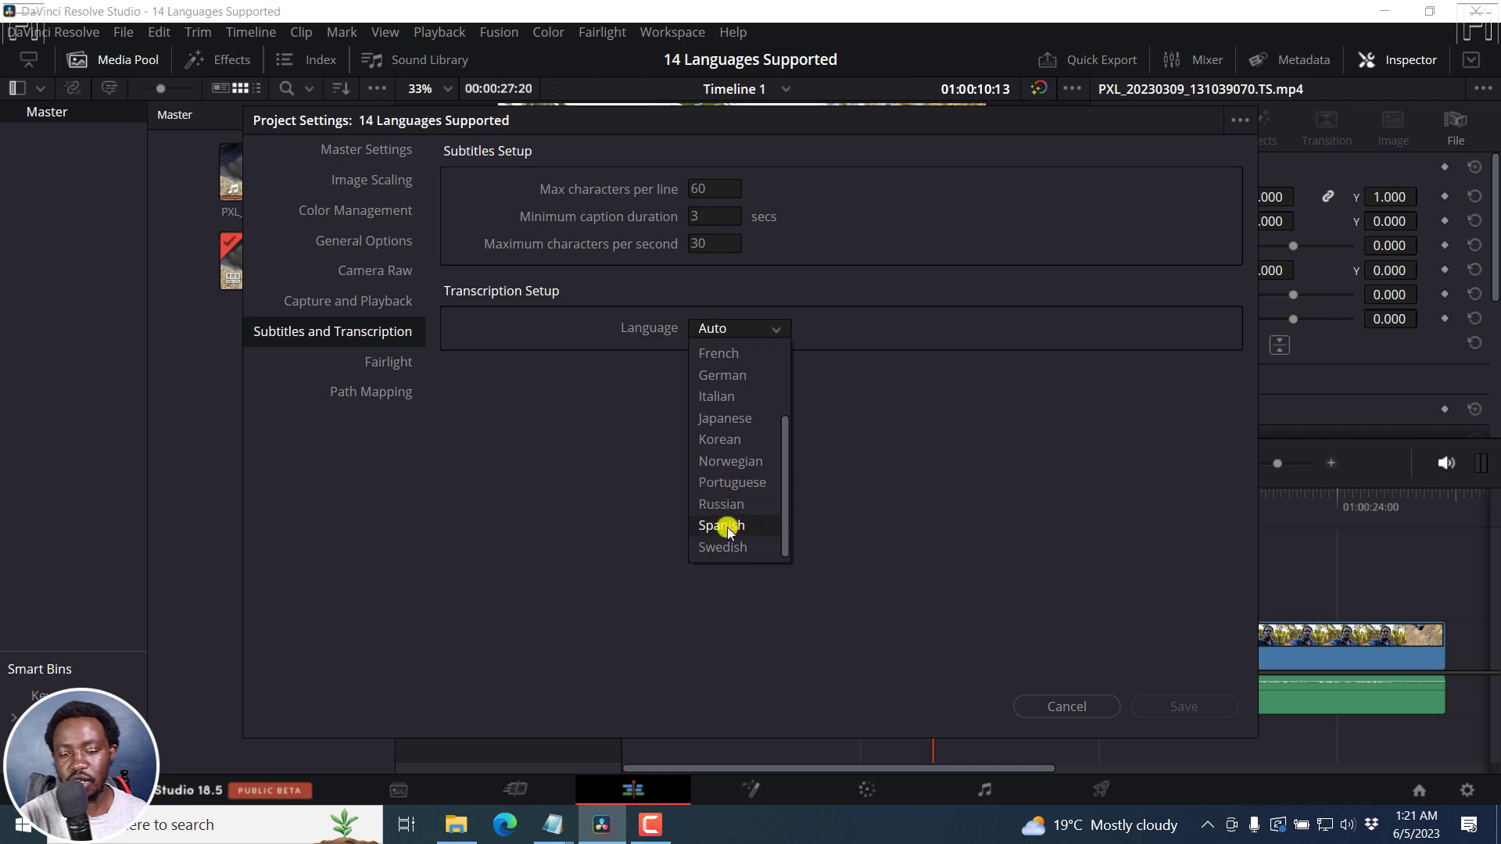
{"action": "mouse_move", "coordinate": [783, 455]}
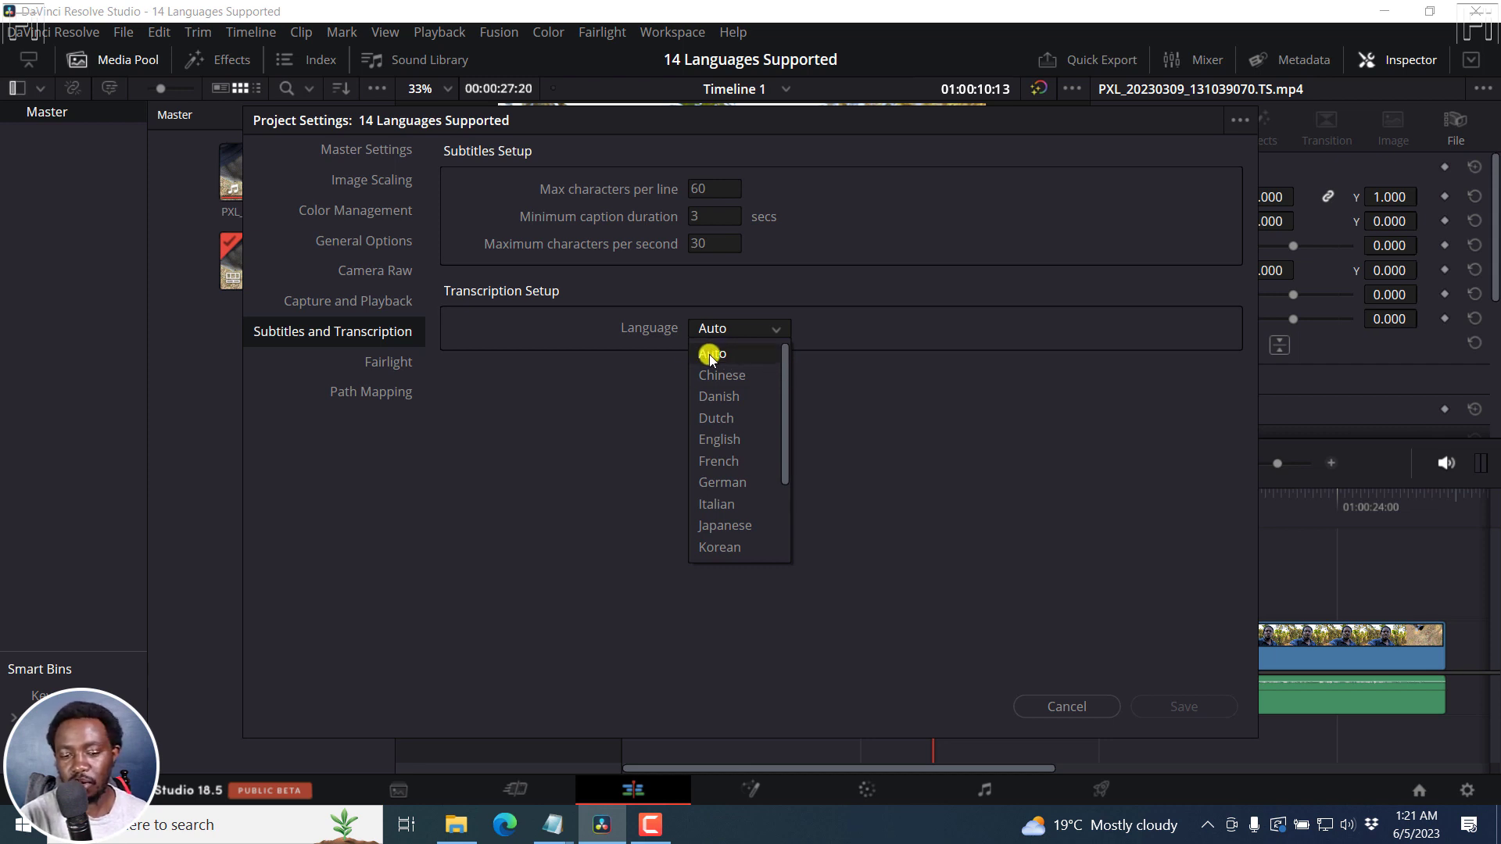
{"action": "mouse_move", "coordinate": [718, 437]}
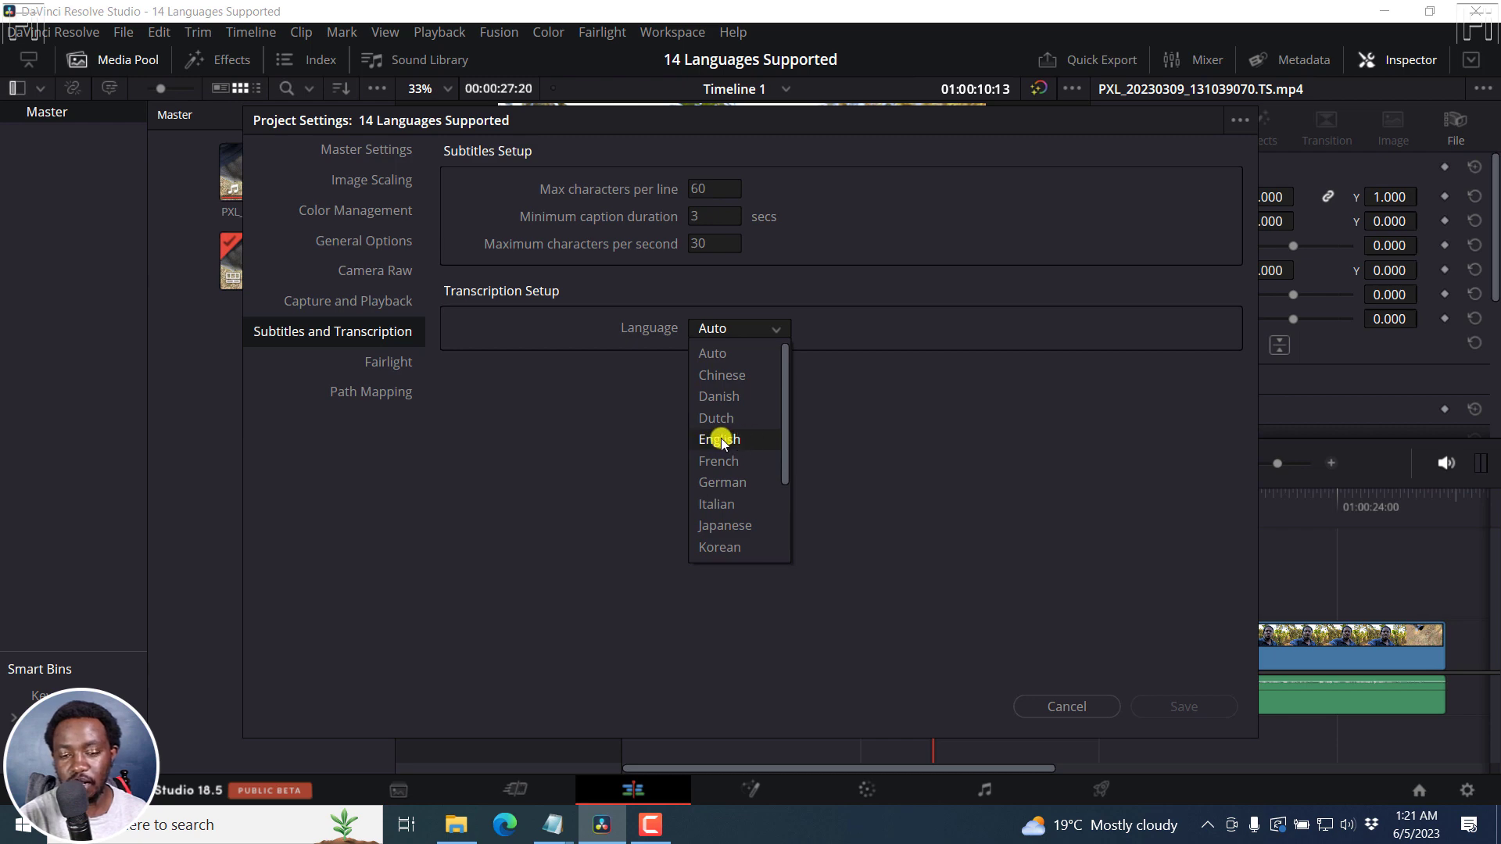
{"action": "left_click", "coordinate": [717, 438]}
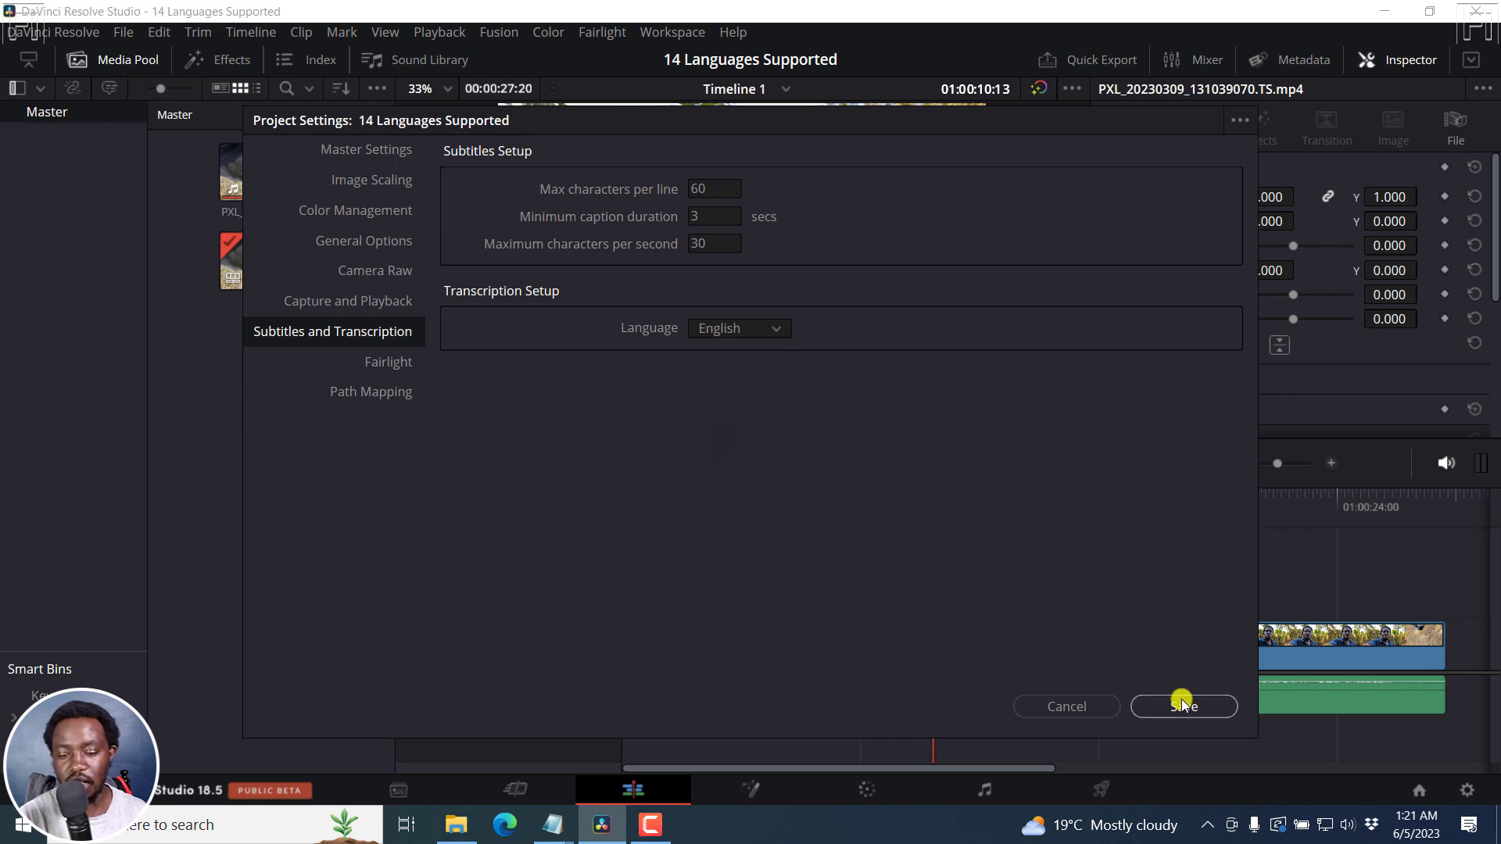
{"action": "left_click", "coordinate": [1183, 707]}
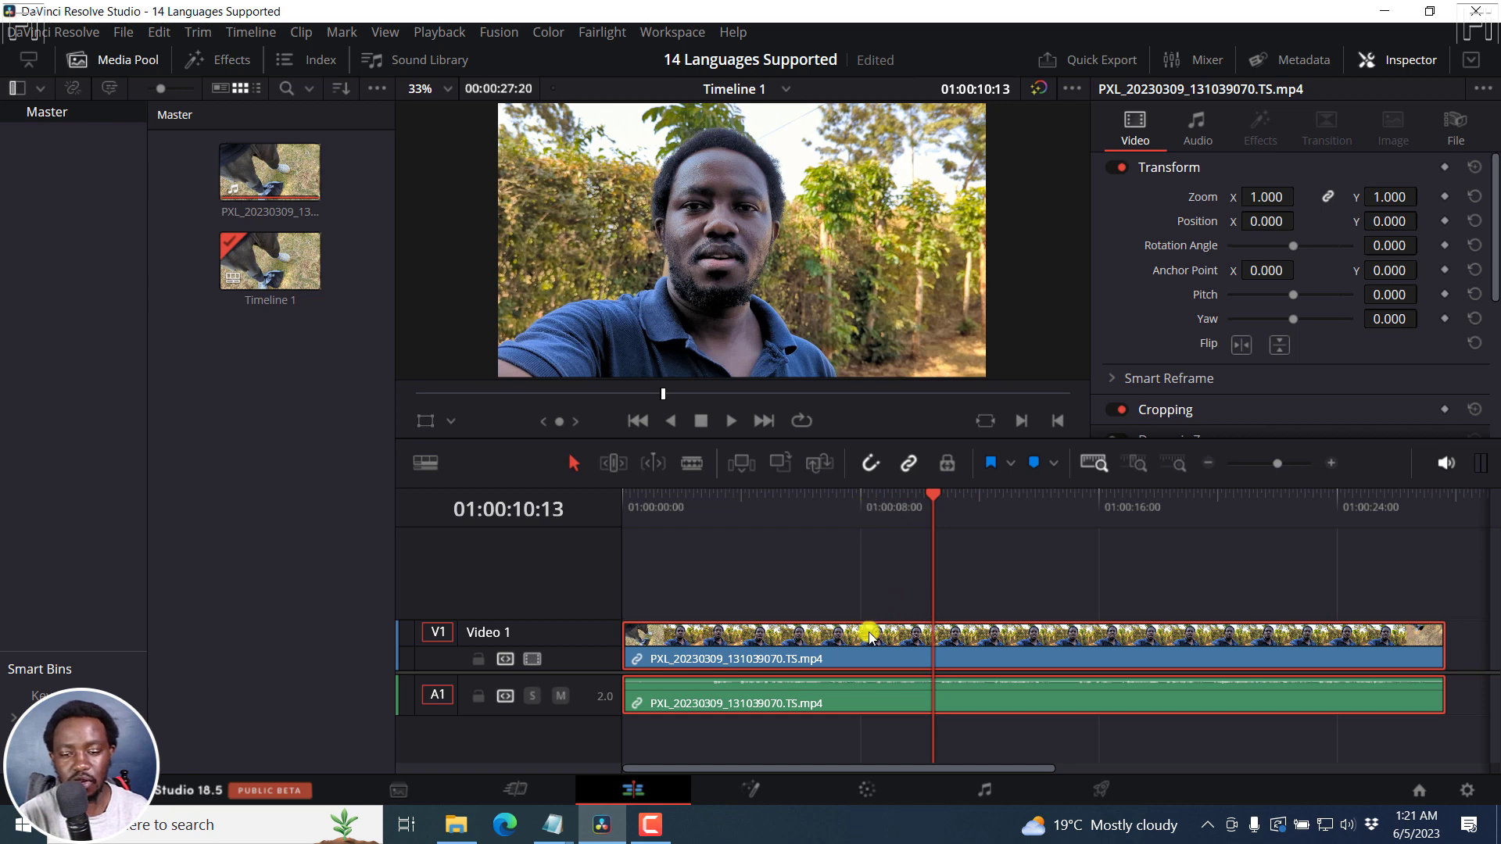
- Start Create Subtitles from Audio for the timeline clip via the Timeline menu
{"action": "left_click", "coordinate": [250, 32]}
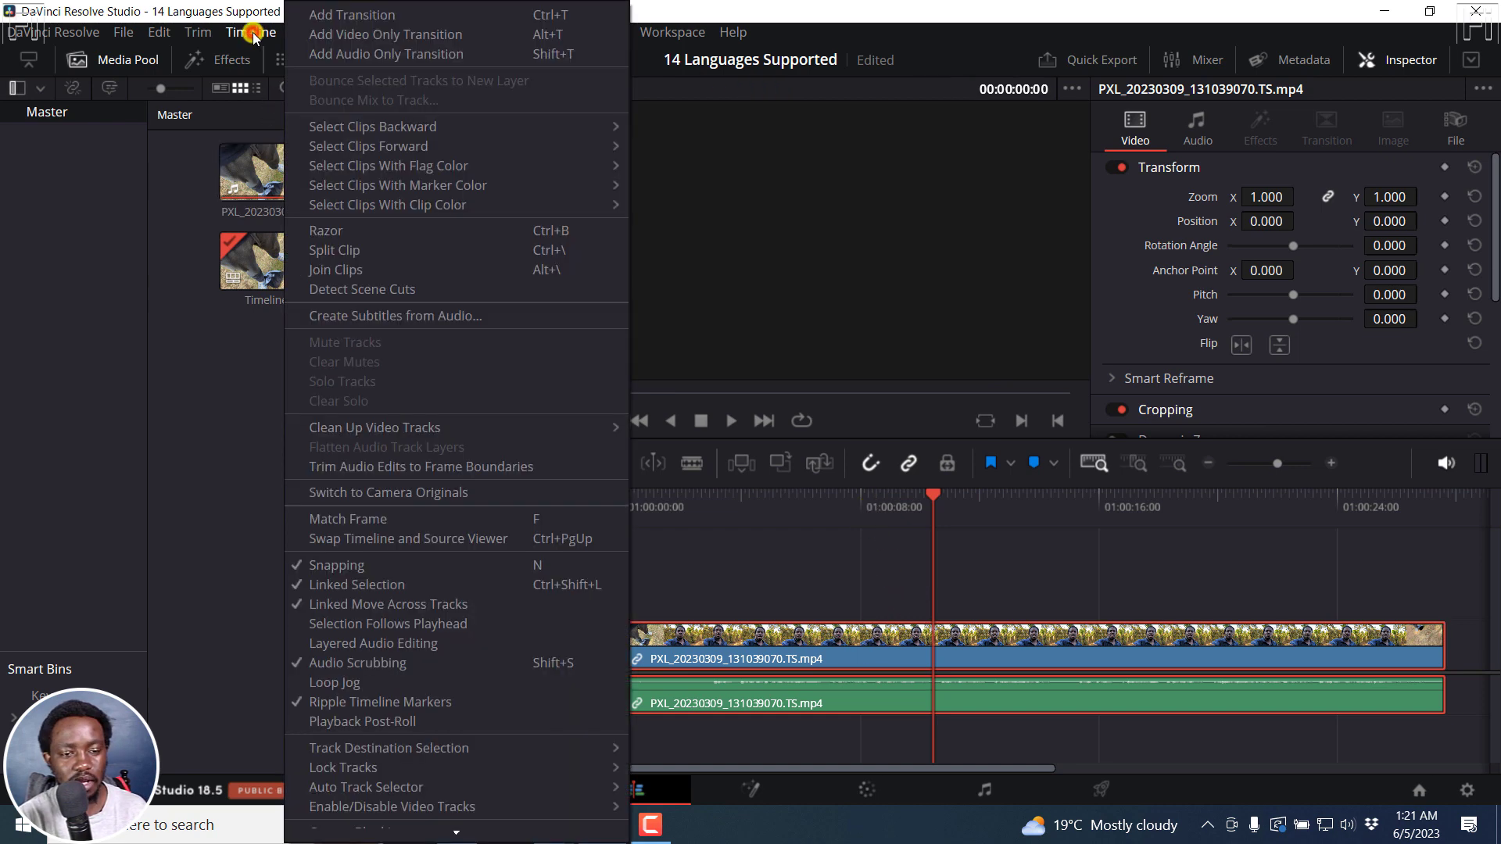
{"action": "left_click", "coordinate": [394, 314]}
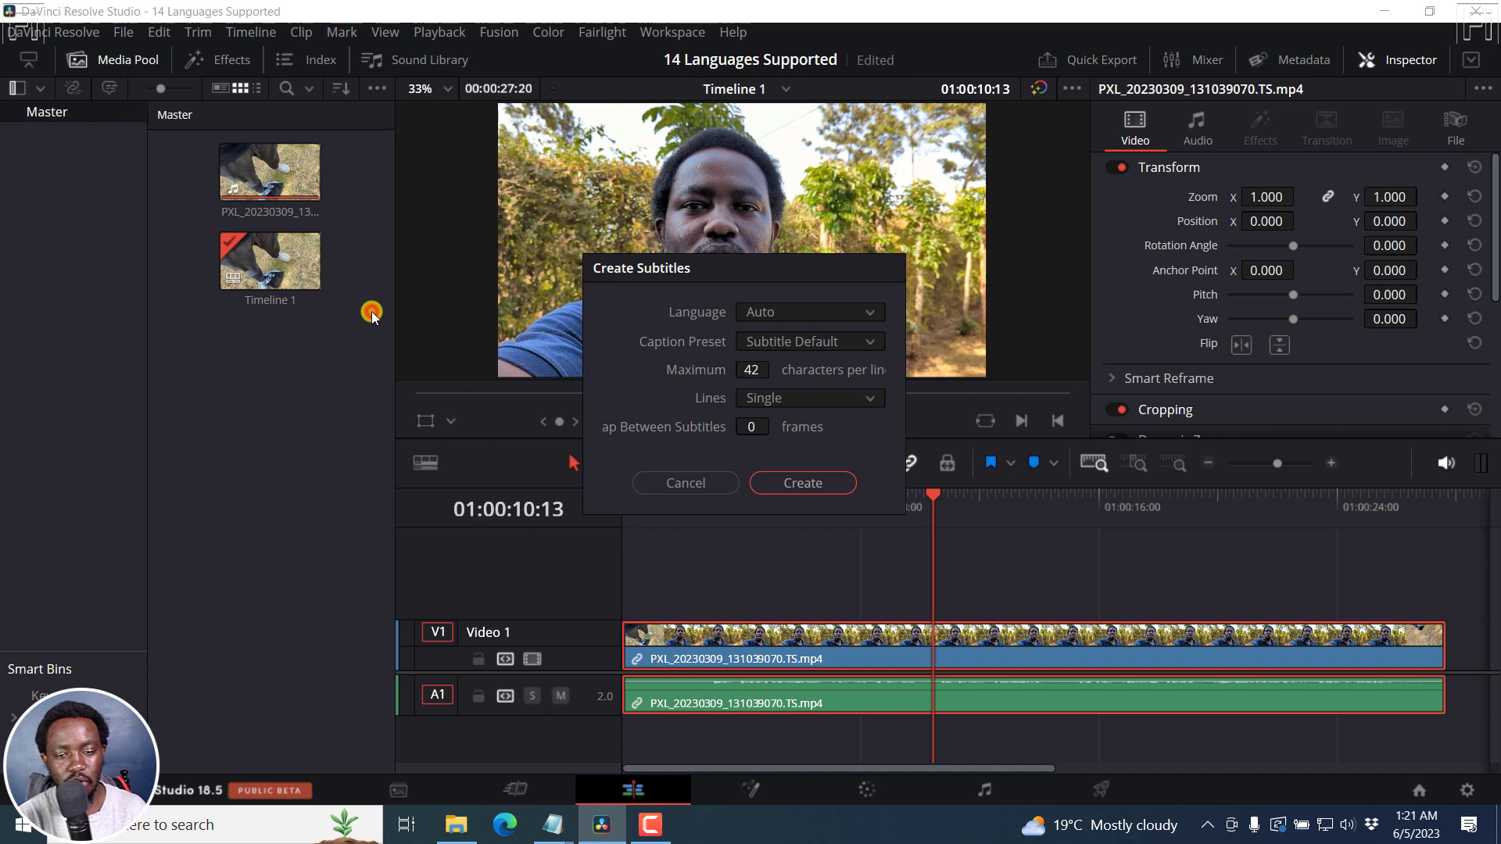
- Generate English subtitles with a 38-character maximum per line and double lines
{"action": "left_click", "coordinate": [807, 311]}
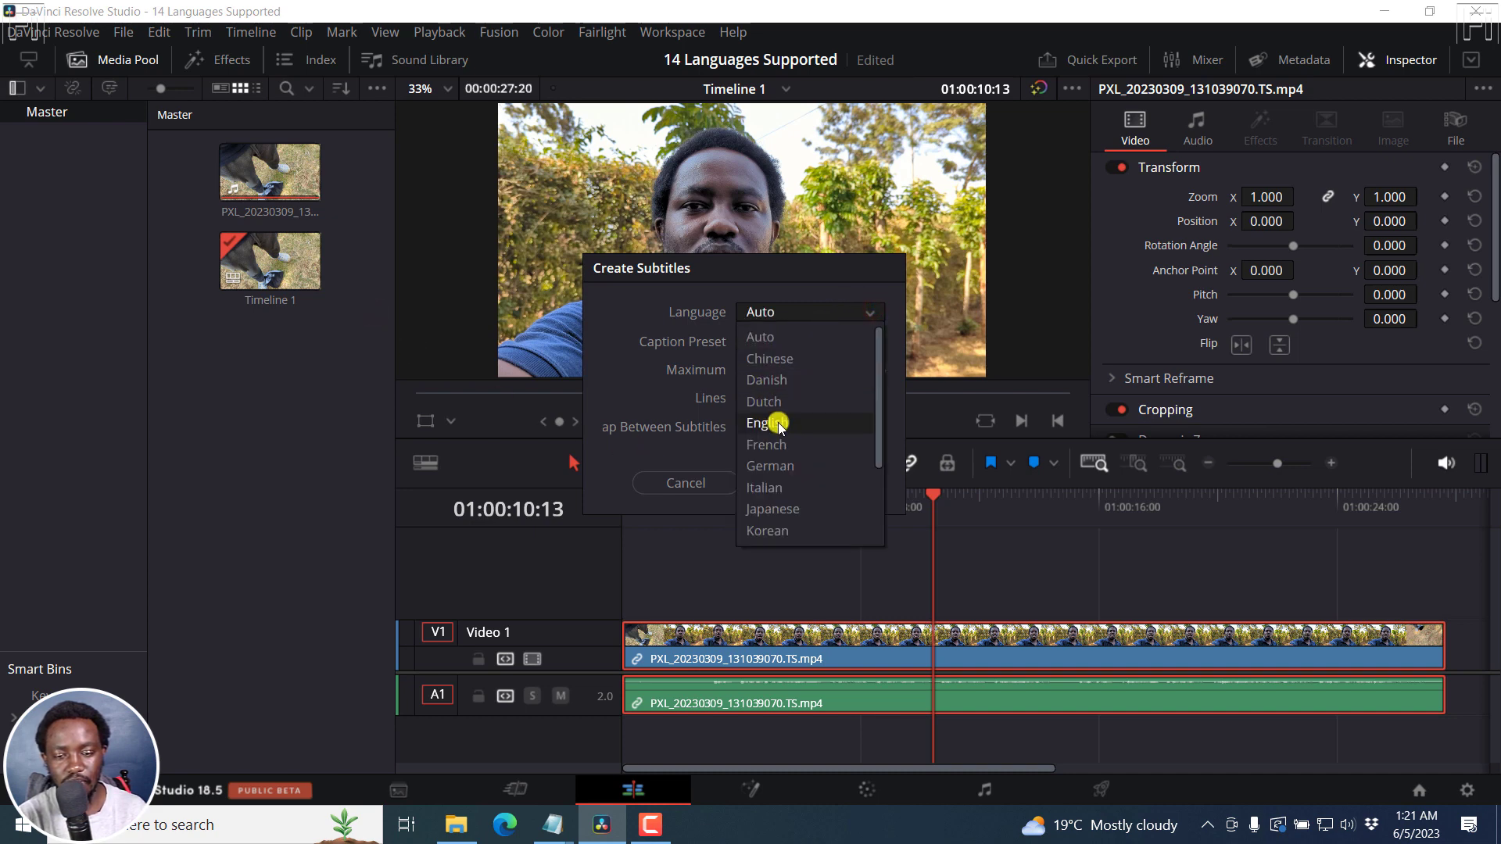
{"action": "left_click", "coordinate": [766, 424]}
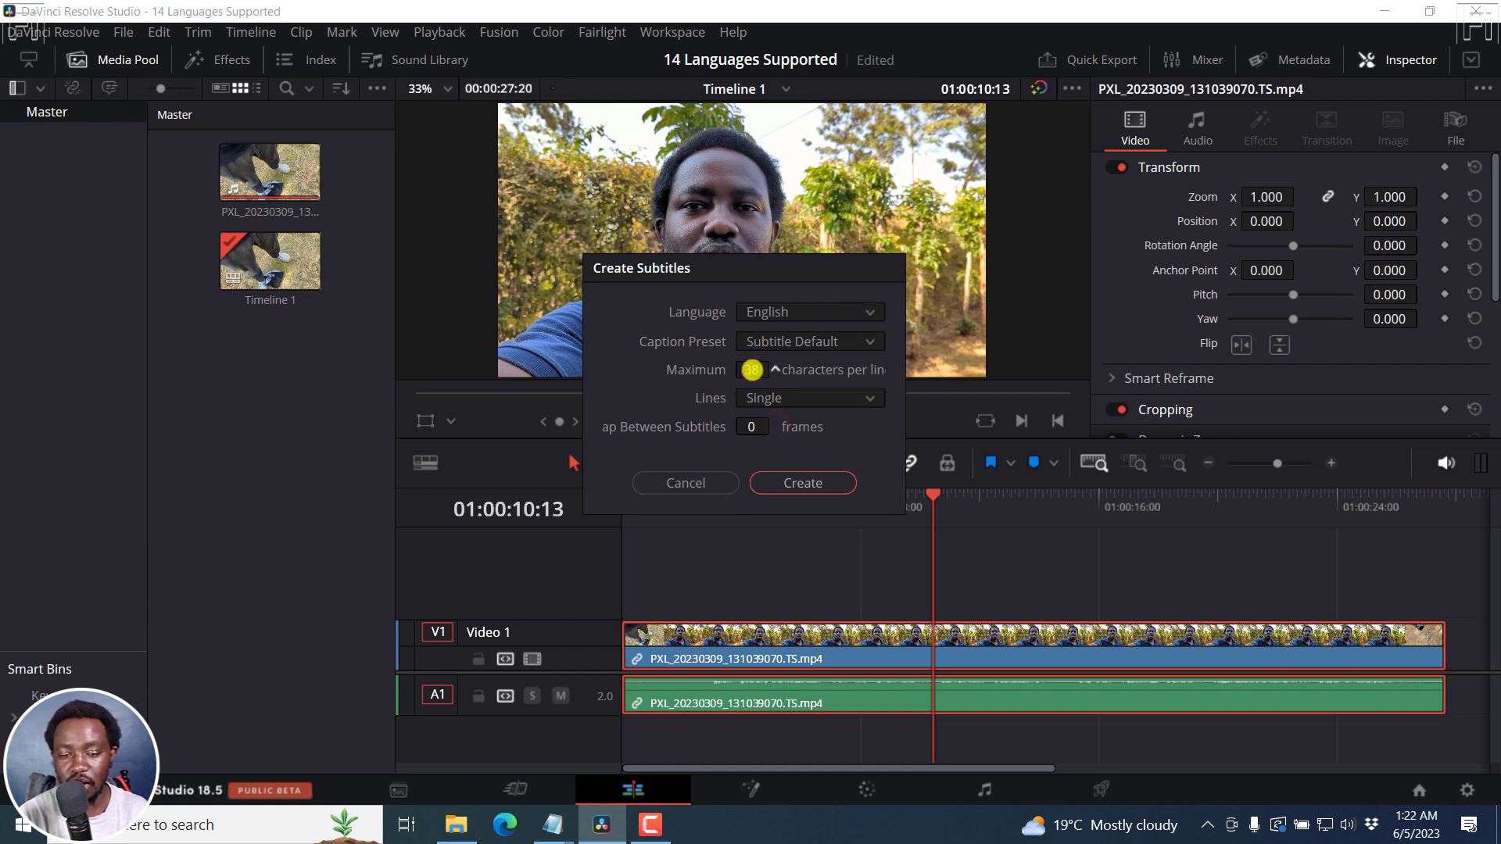
{"action": "left_click", "coordinate": [782, 374]}
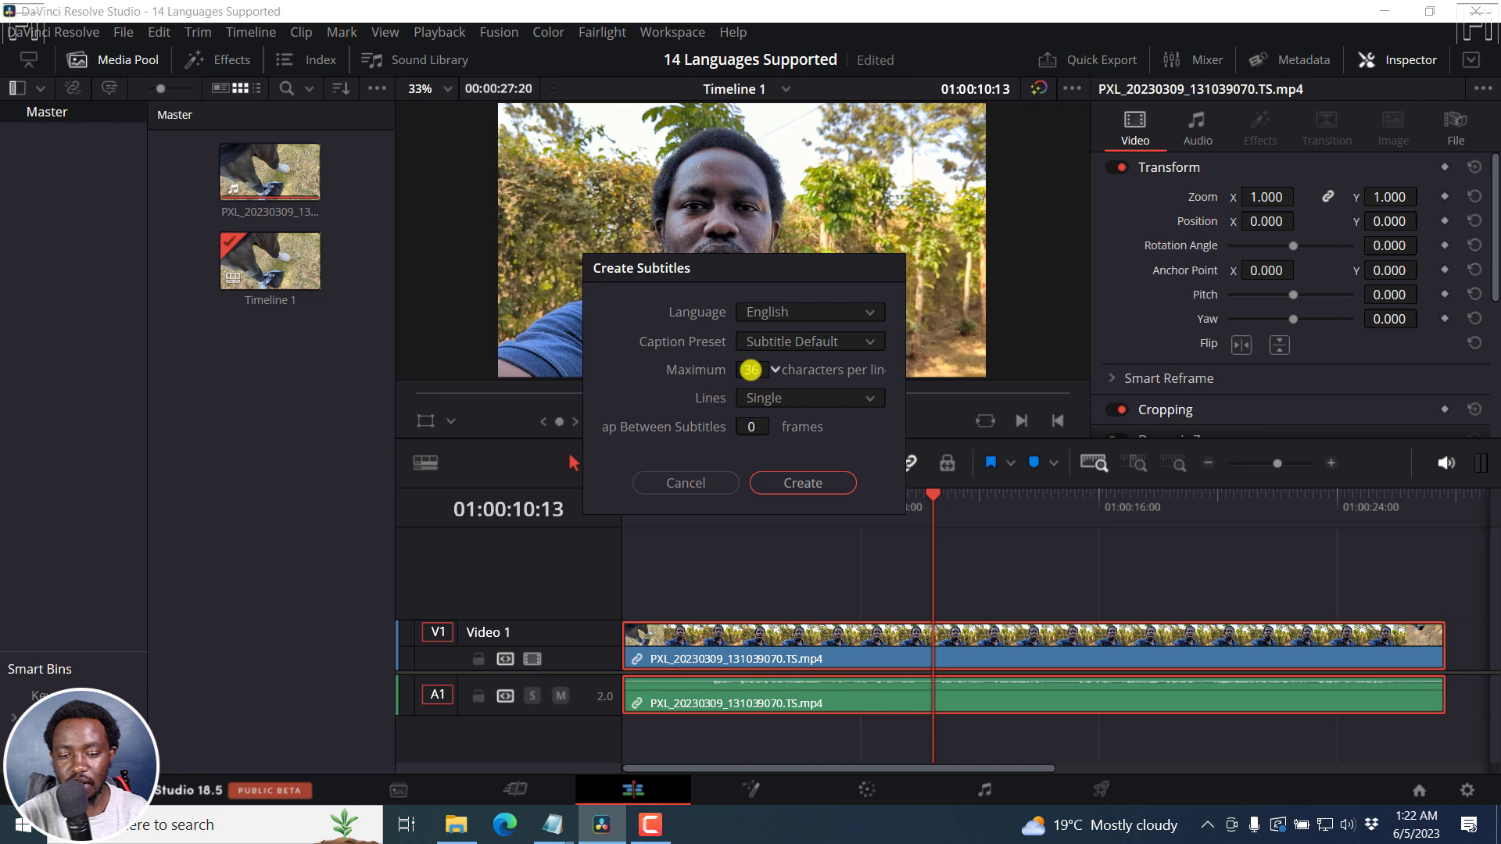
{"action": "left_click", "coordinate": [752, 369]}
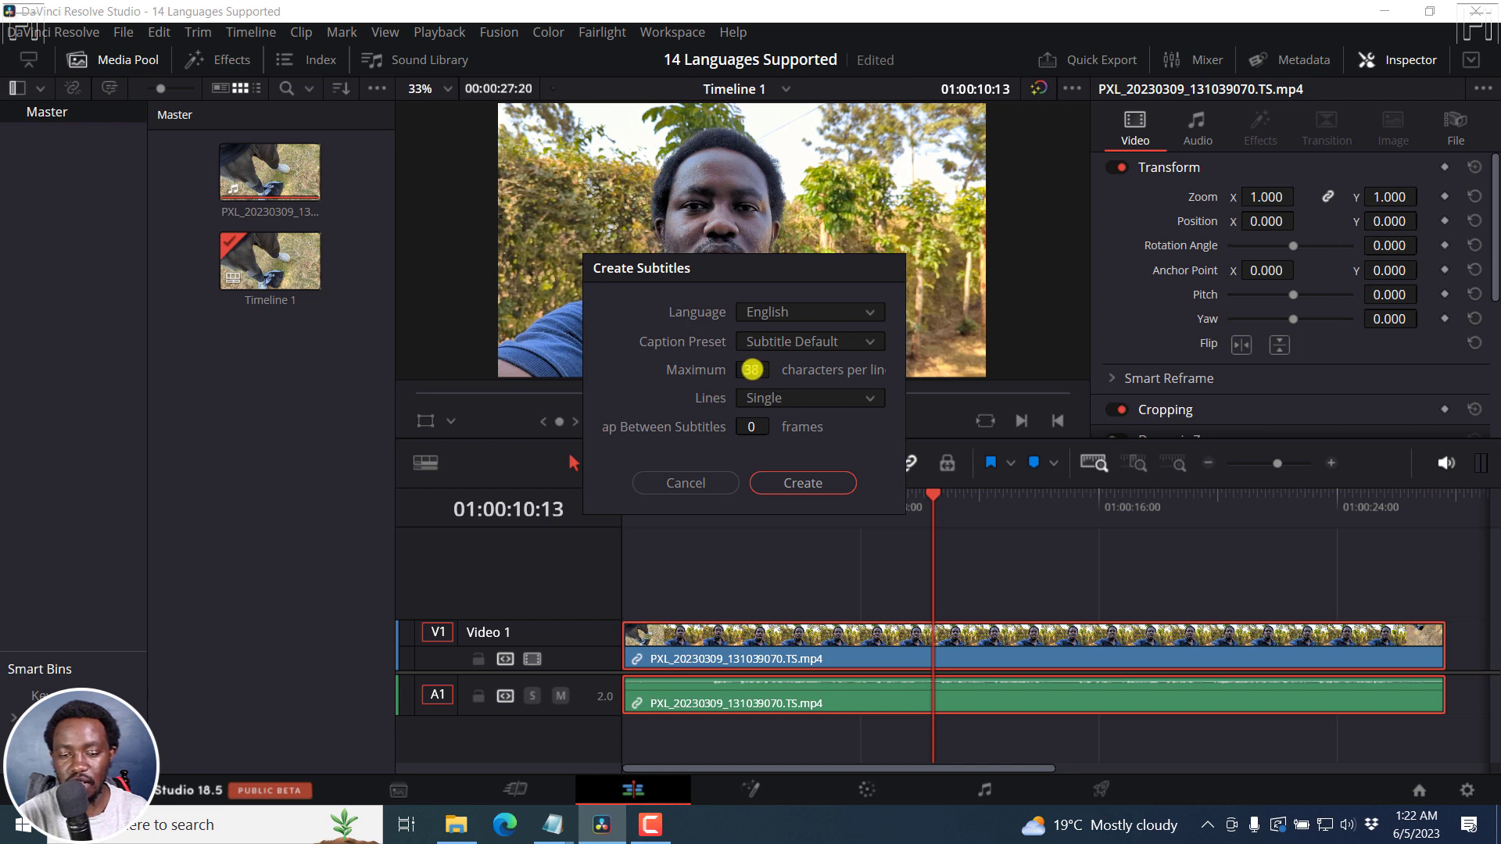
{"action": "left_click", "coordinate": [808, 397]}
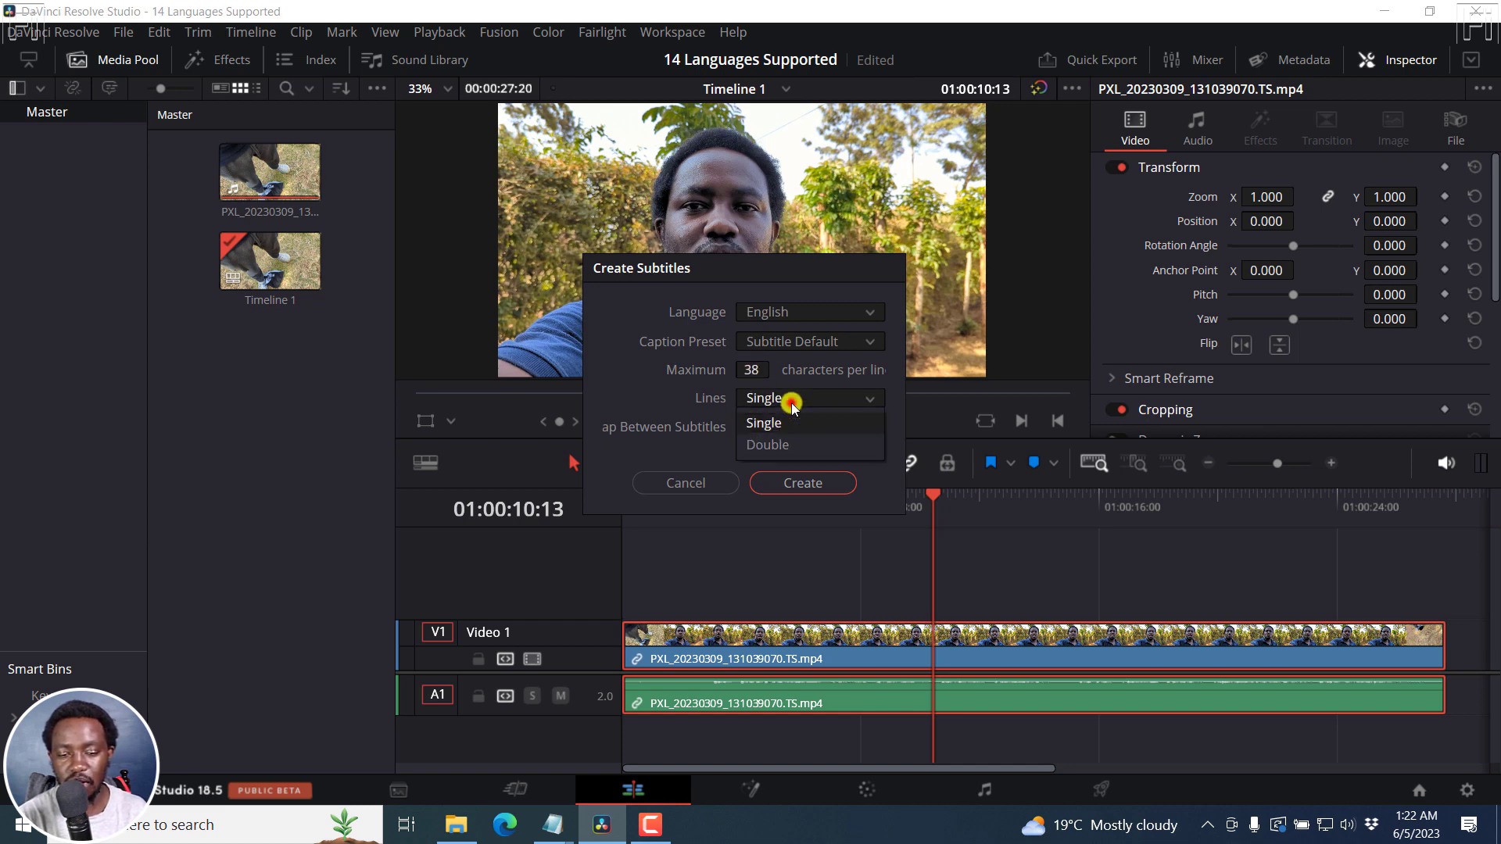
{"action": "left_click", "coordinate": [768, 444]}
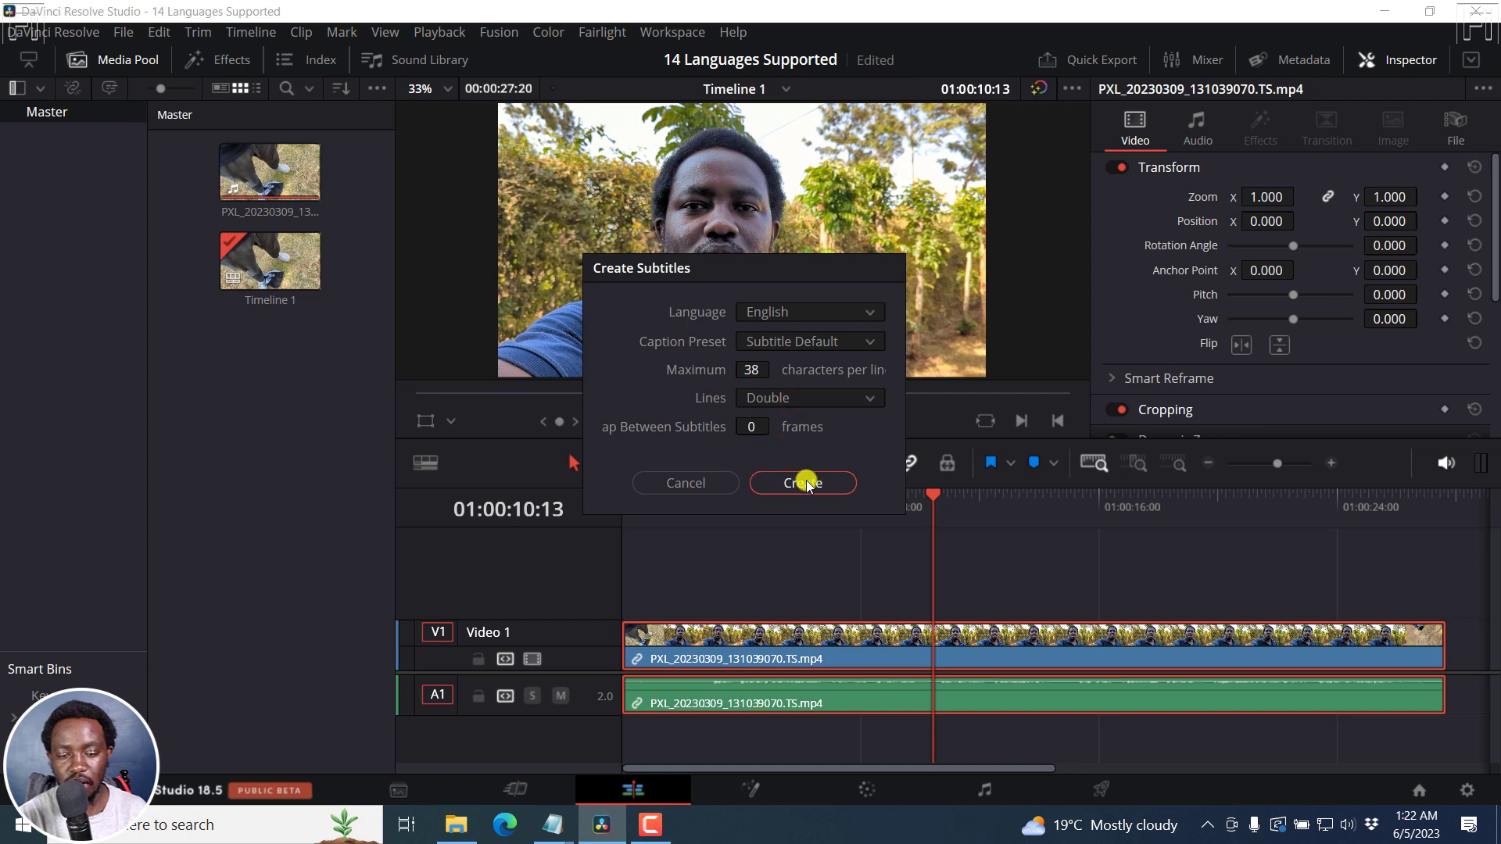
{"action": "left_click", "coordinate": [802, 483]}
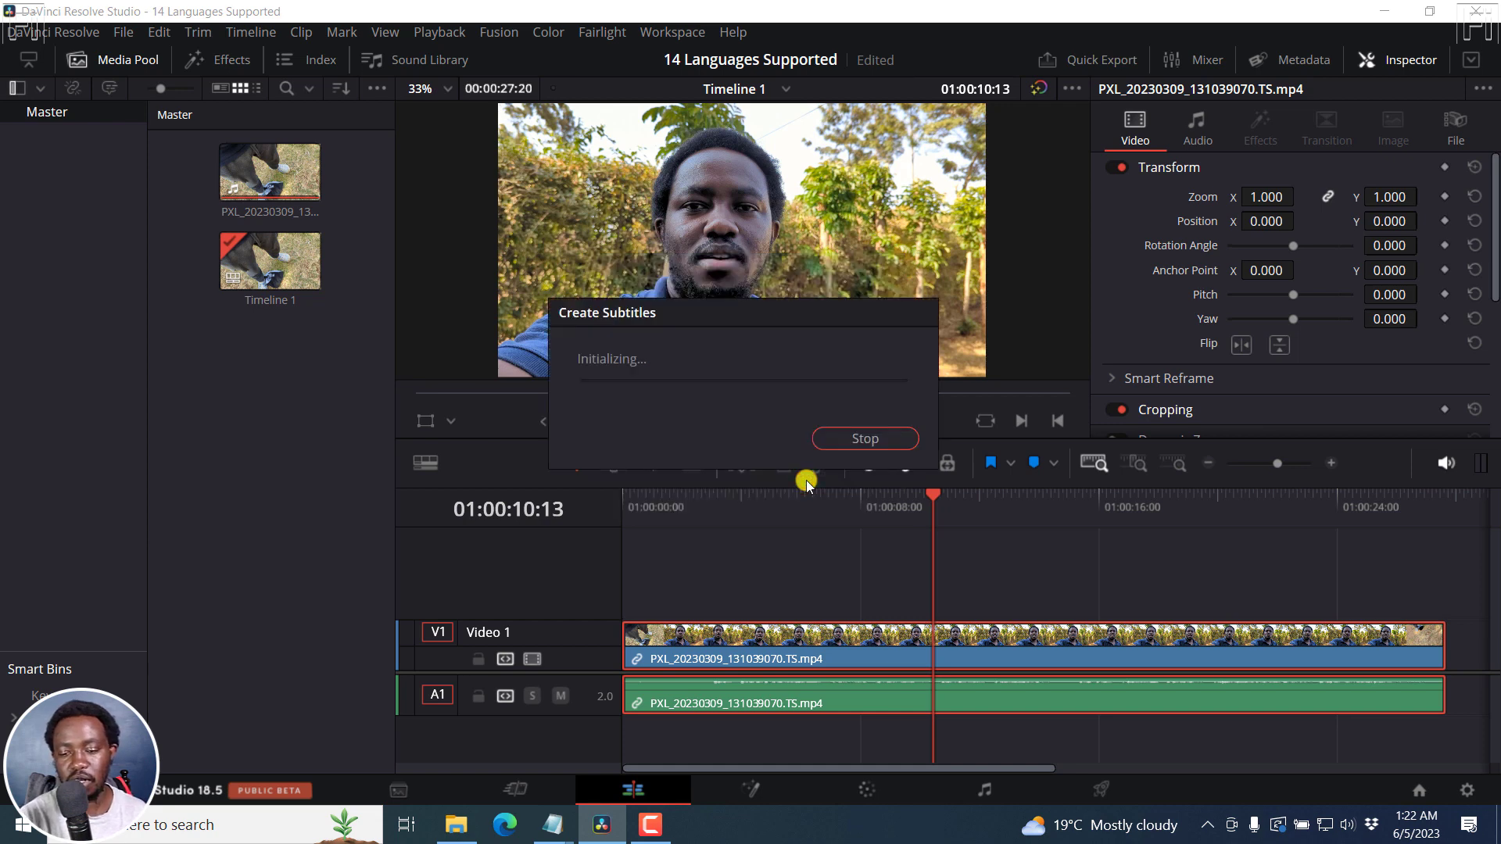